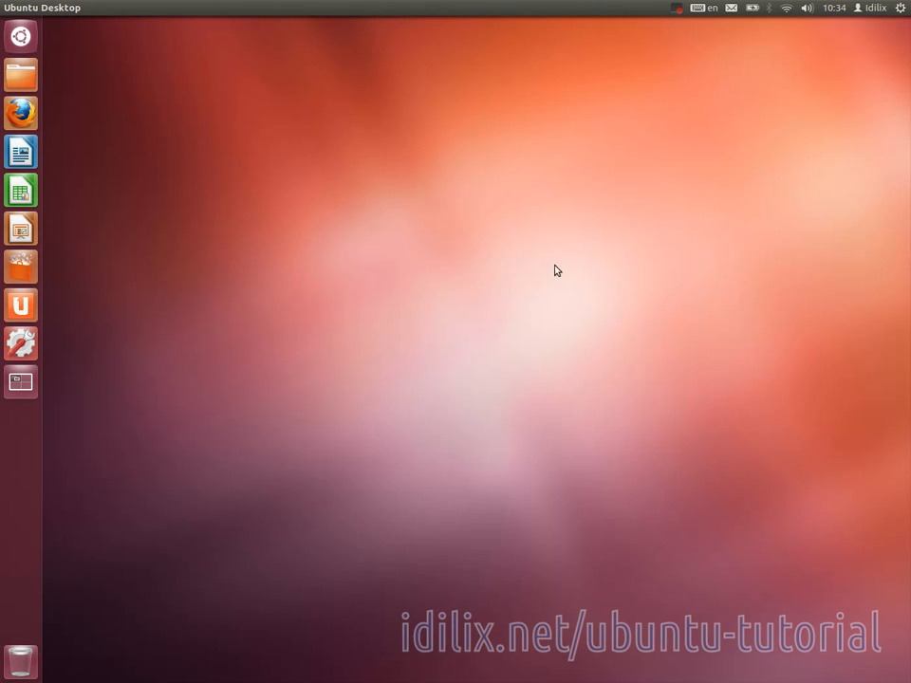
mouse_move(807, 19)
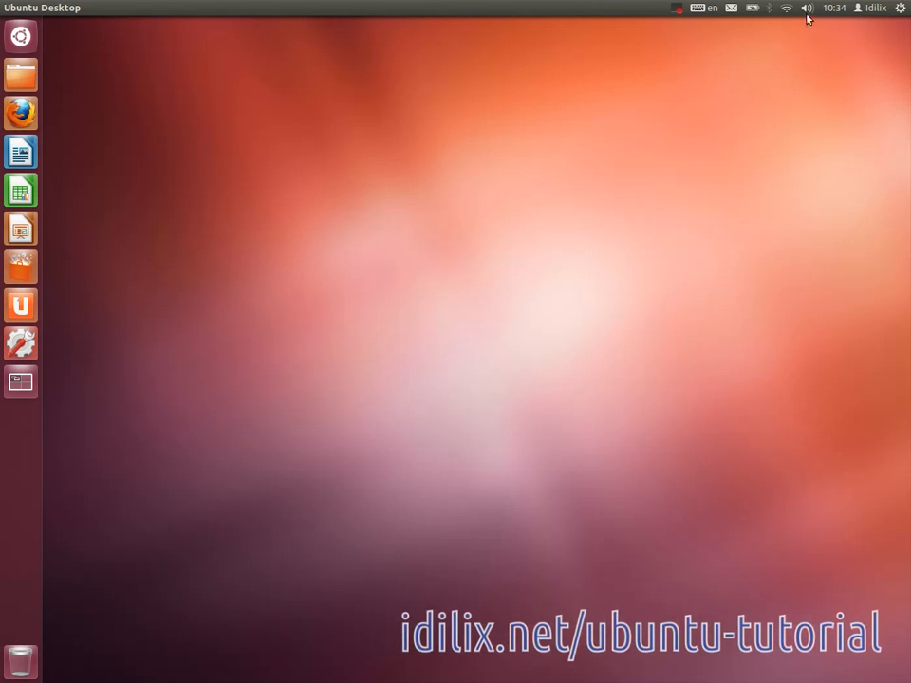
Launch Rhythmbox from the sound menu in the top panel
left_click(805, 8)
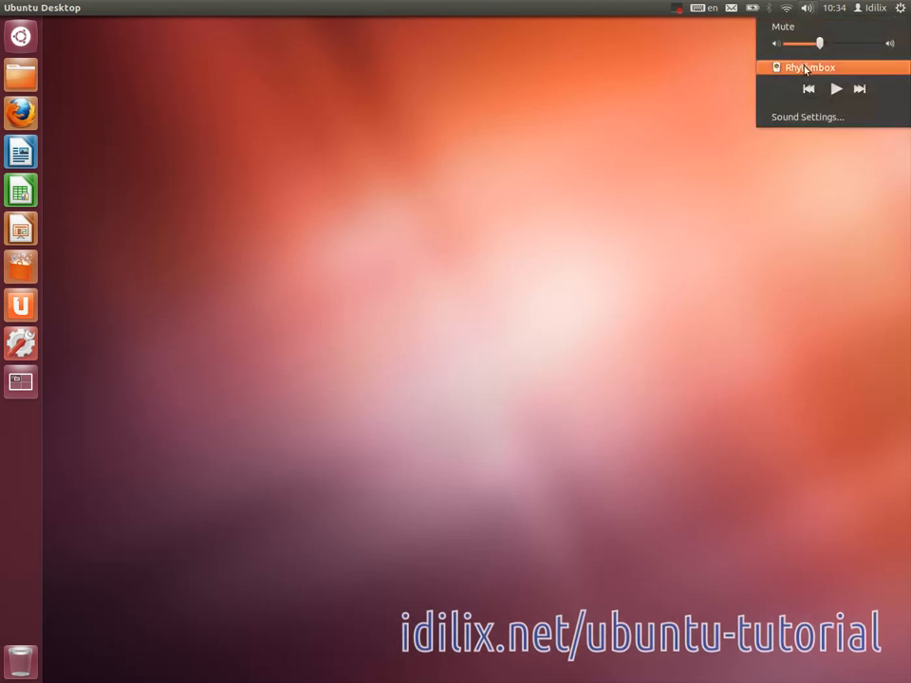
left_click(805, 72)
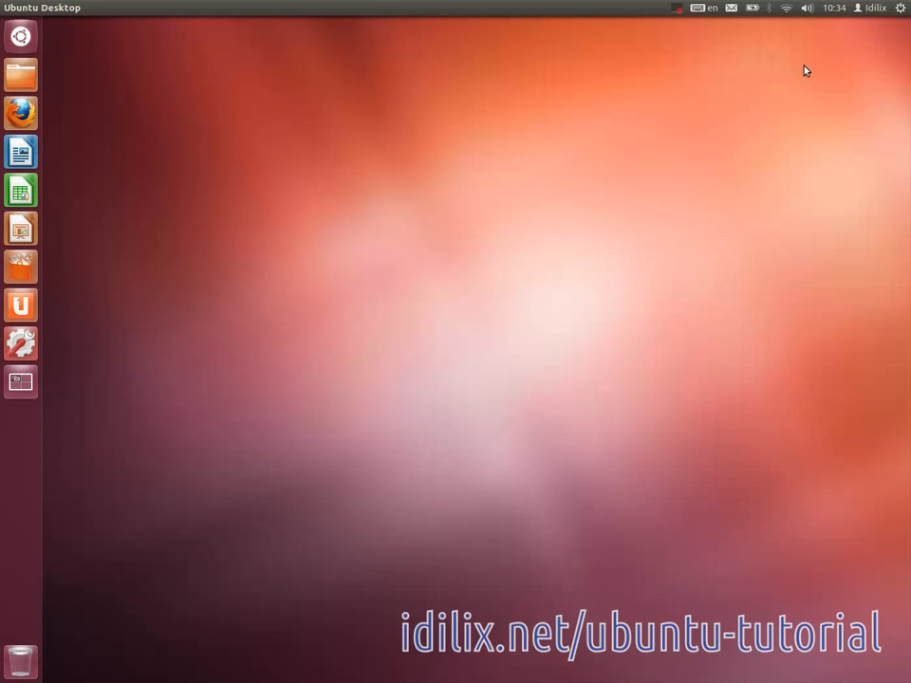
left_click(21, 381)
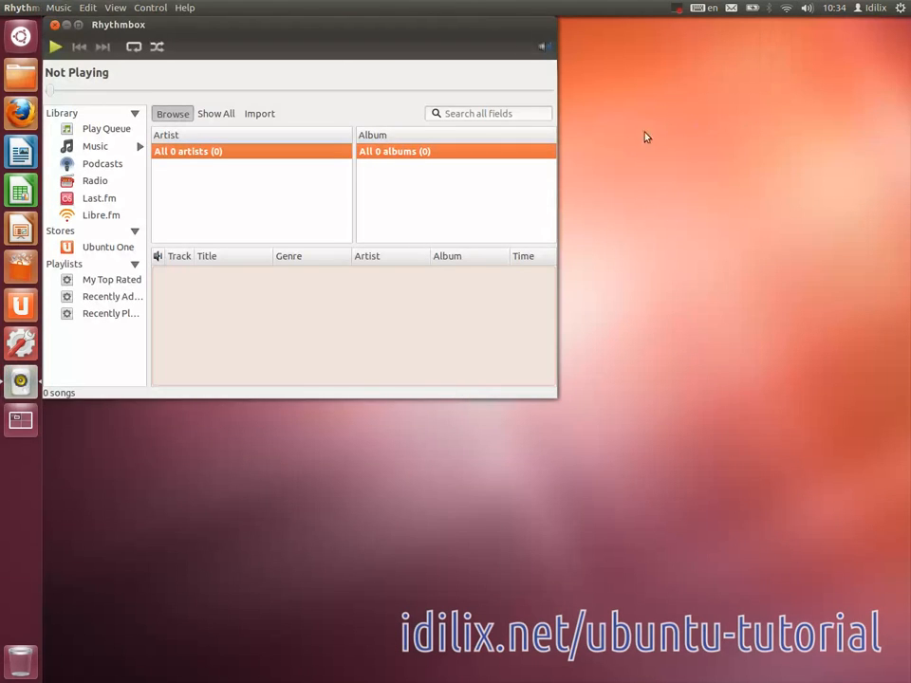
mouse_move(105, 195)
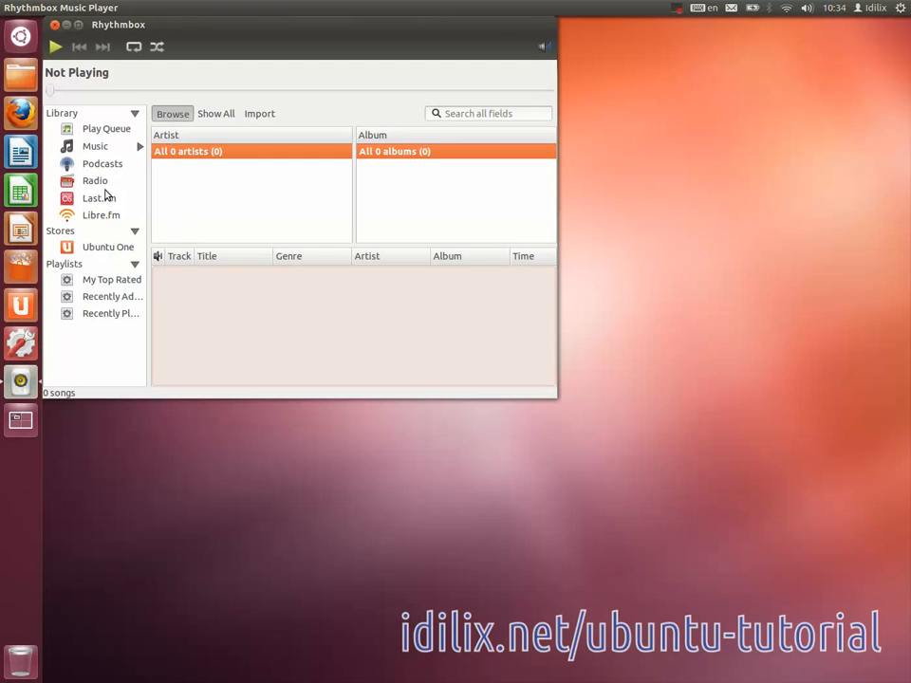
mouse_move(91, 167)
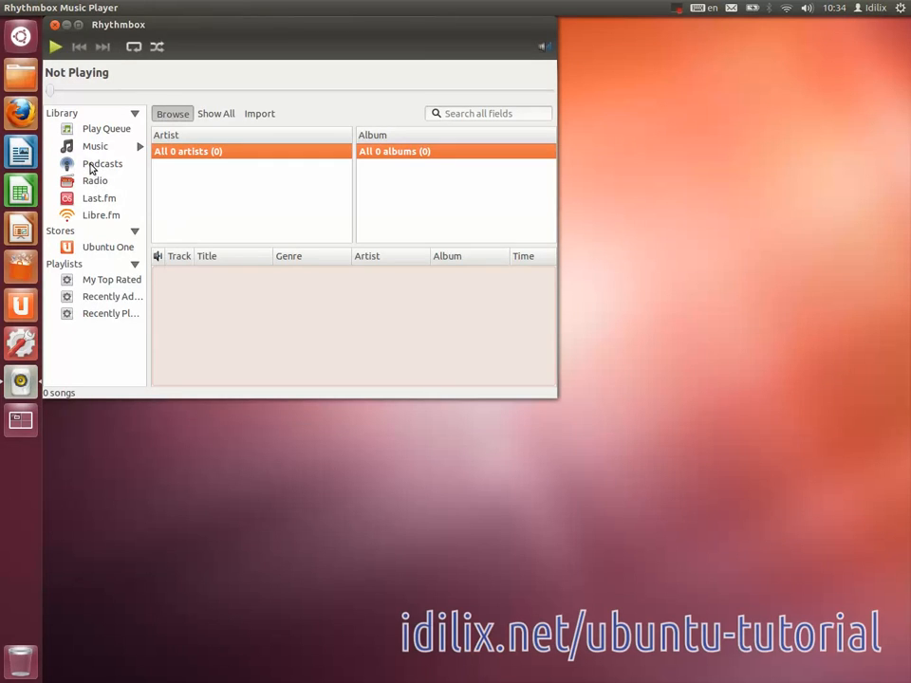
mouse_move(116, 247)
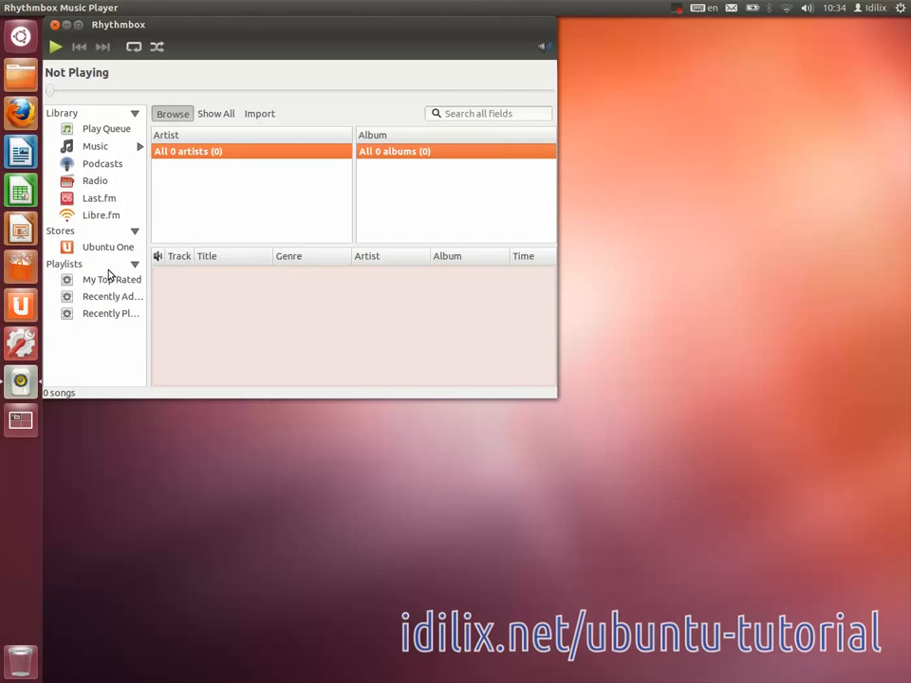
mouse_move(124, 278)
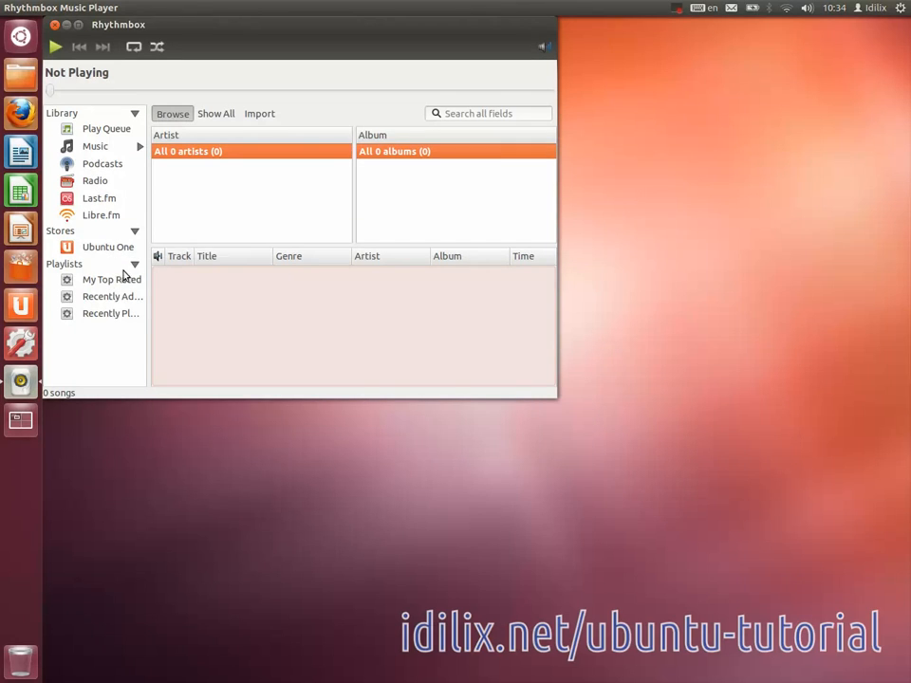
mouse_move(119, 148)
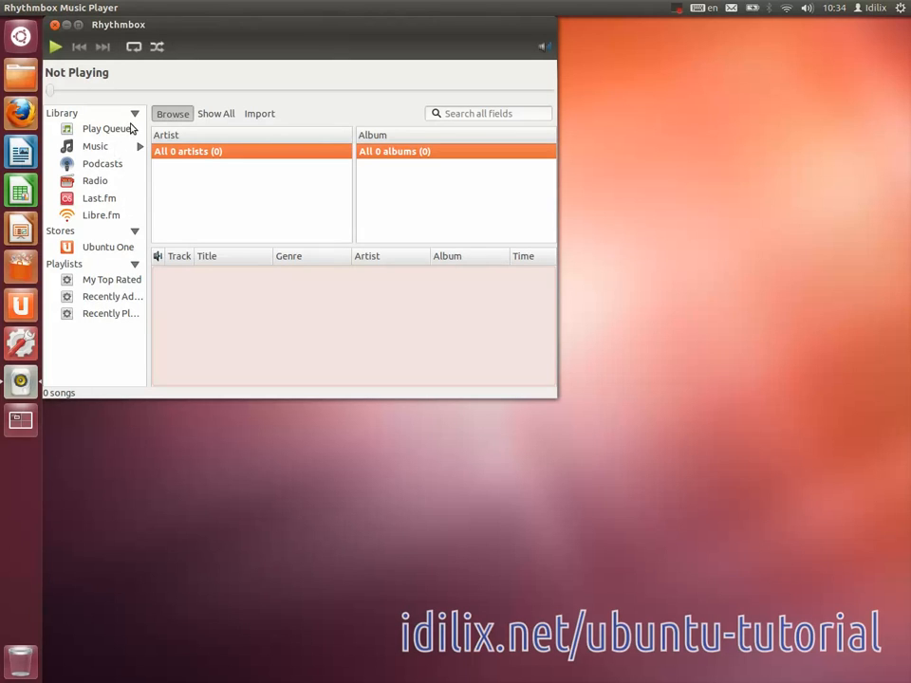
mouse_move(256, 152)
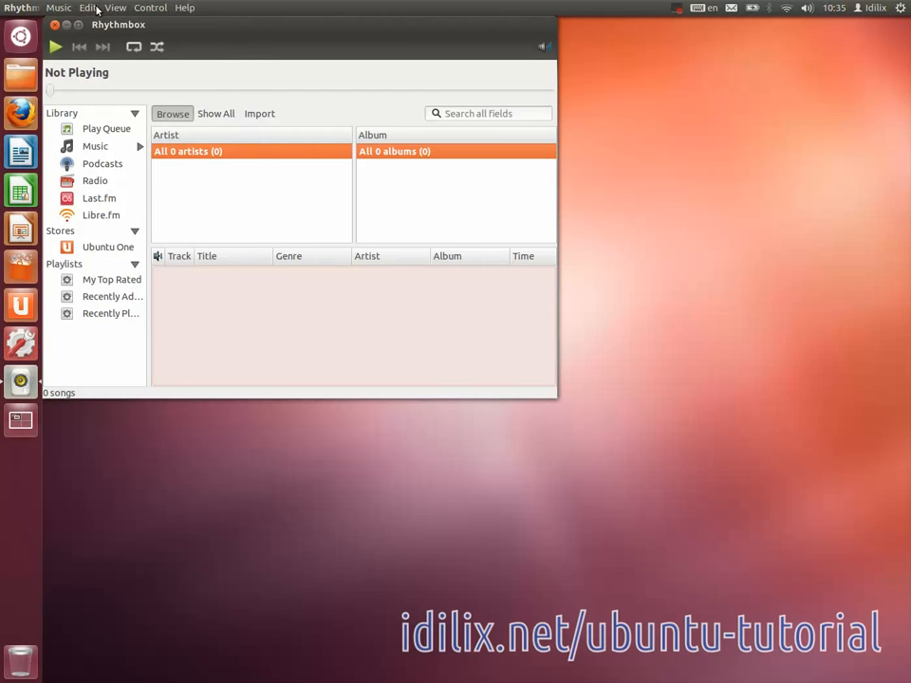
left_click(57, 8)
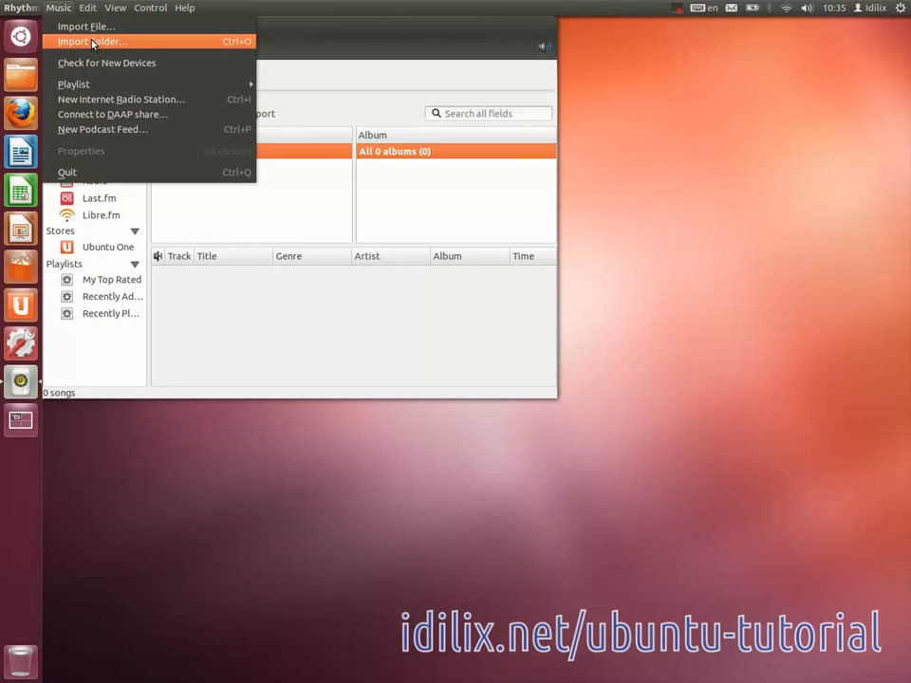
mouse_move(86, 26)
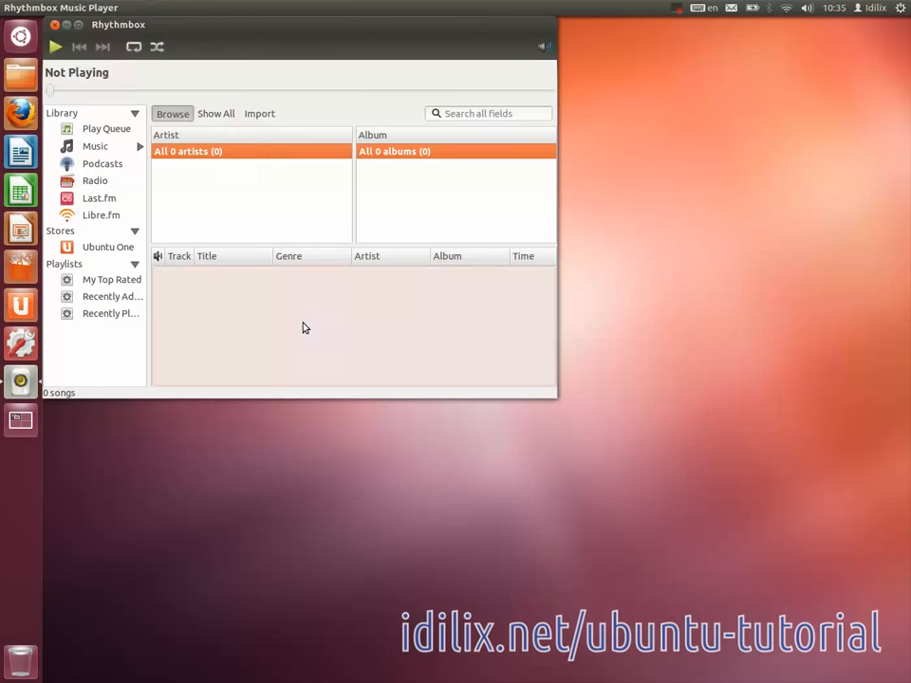
mouse_move(93, 273)
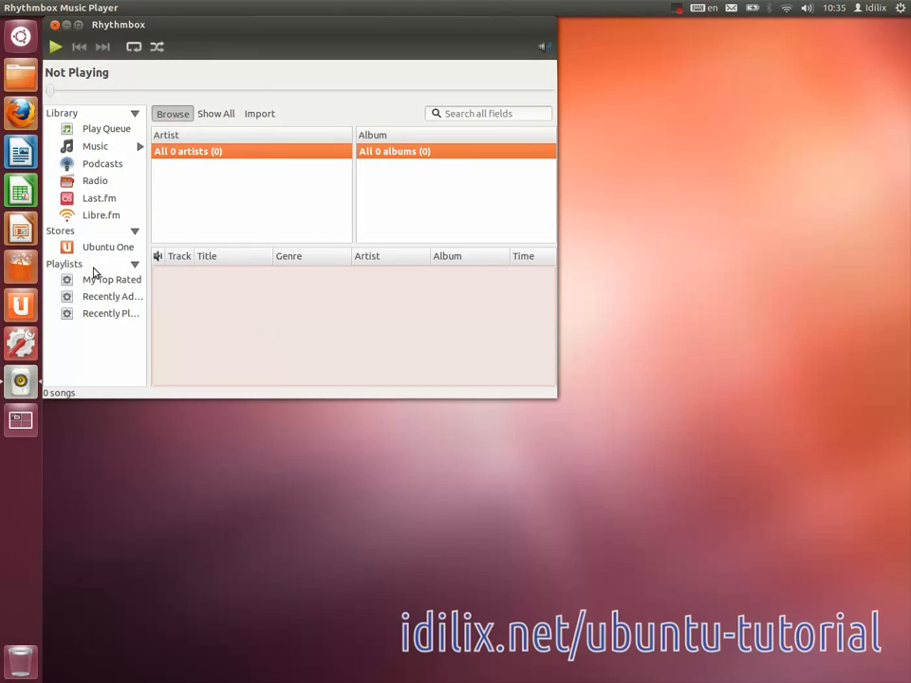
mouse_move(110, 140)
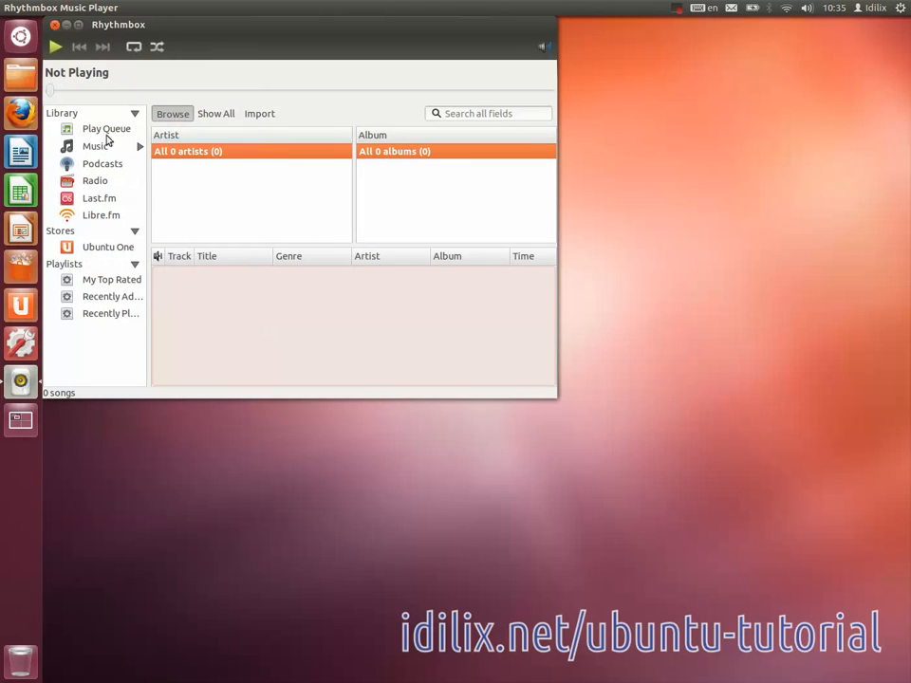
mouse_move(61, 46)
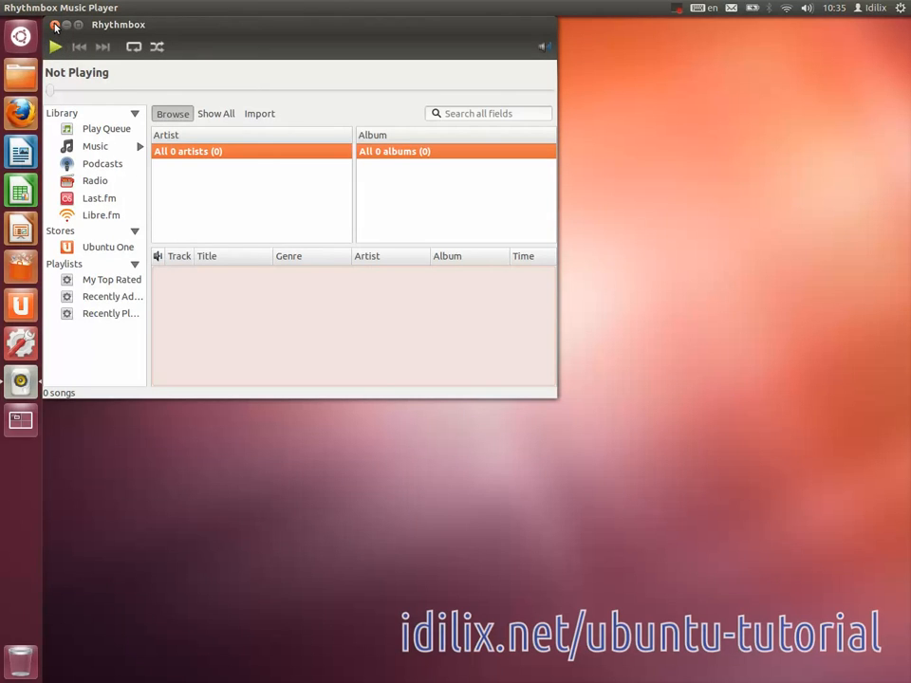
left_click(54, 25)
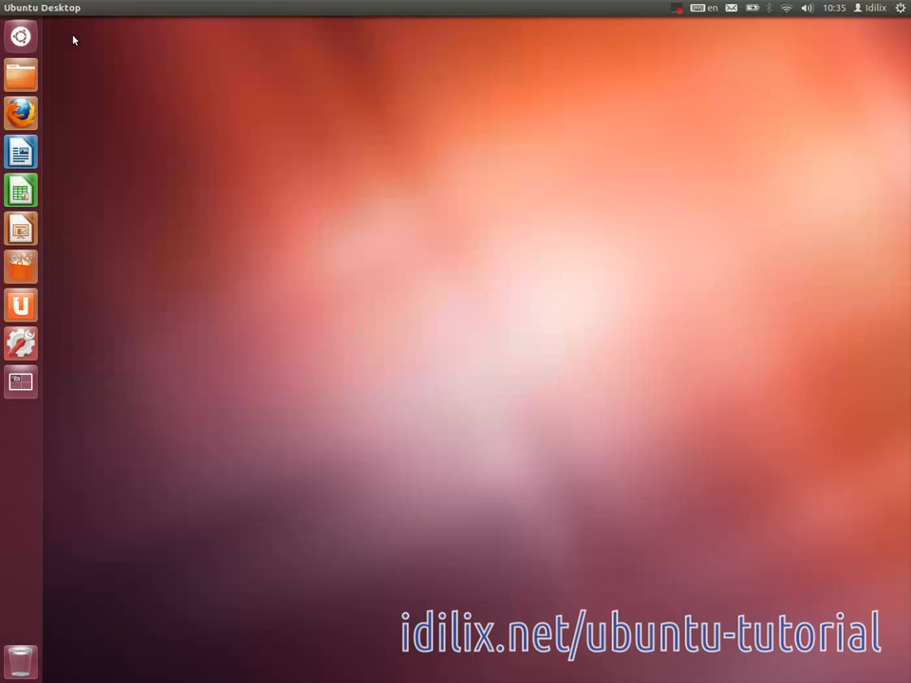
mouse_move(114, 253)
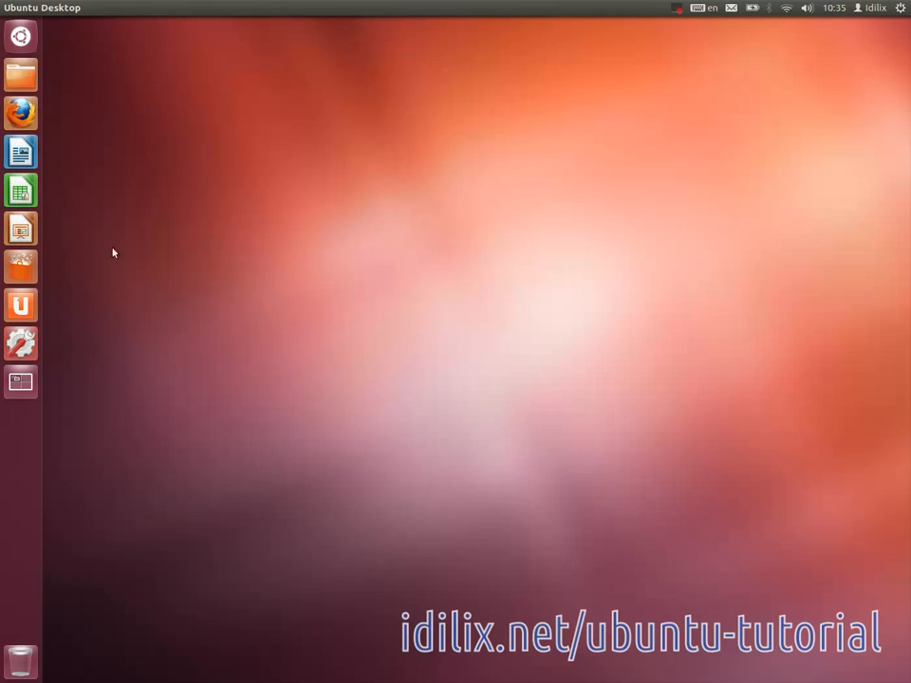
mouse_move(21, 268)
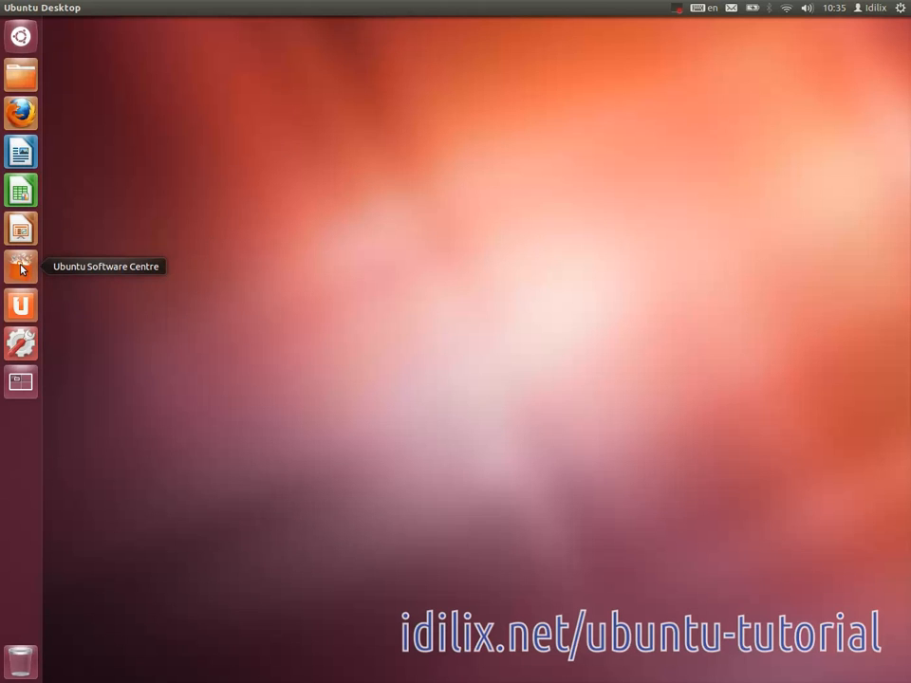
mouse_move(21, 74)
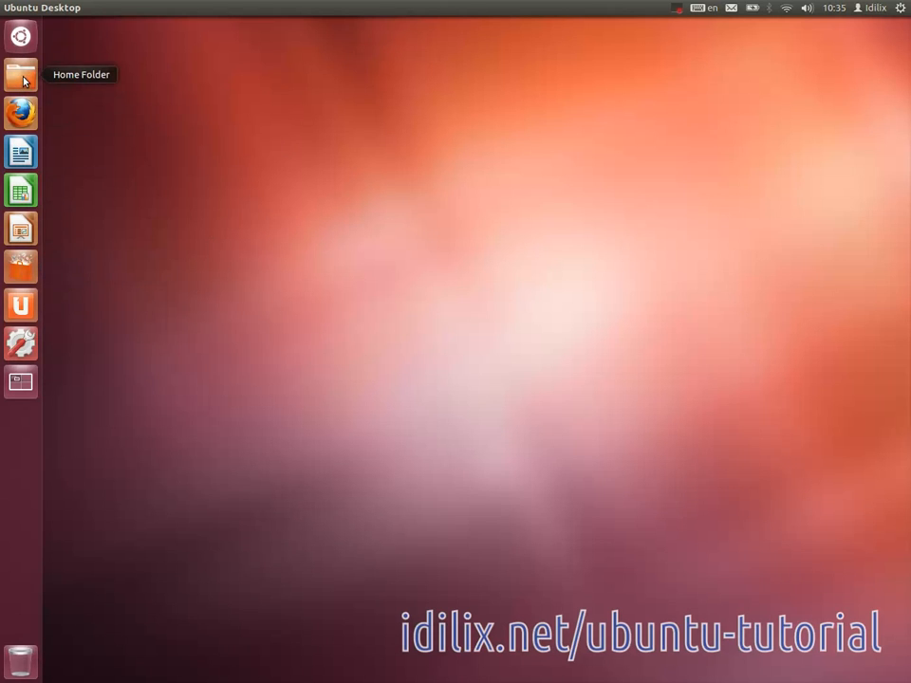
Show the Videos folder inside Home in the Nautilus file manager
left_click(19, 74)
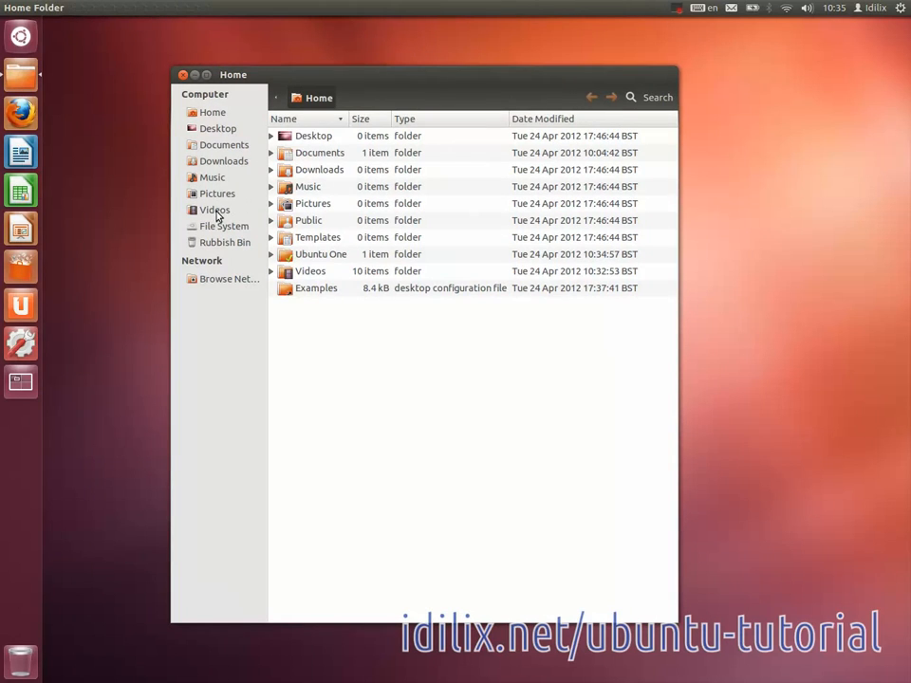
left_click(212, 209)
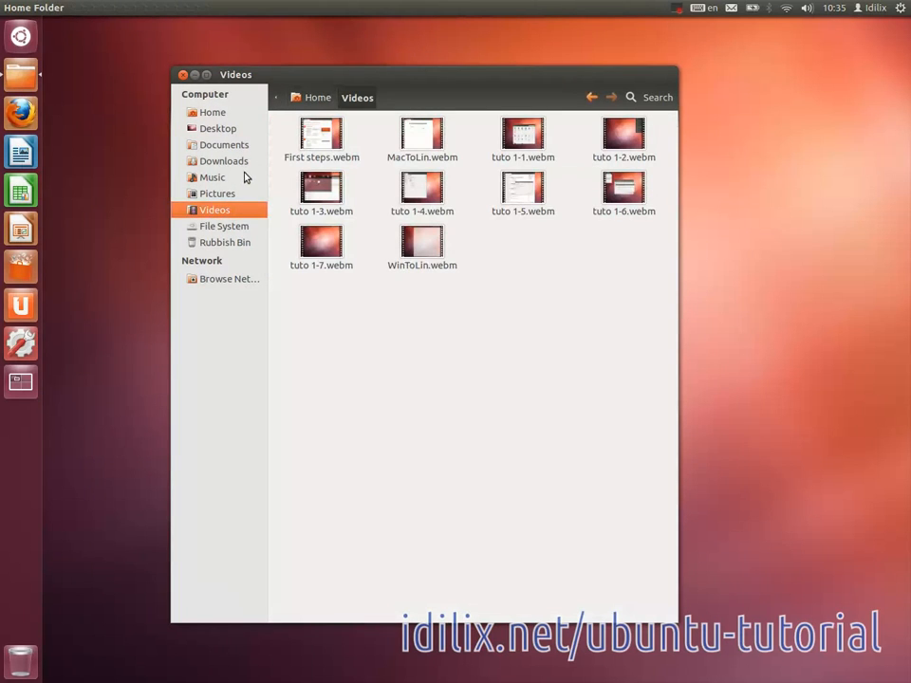
mouse_move(182, 76)
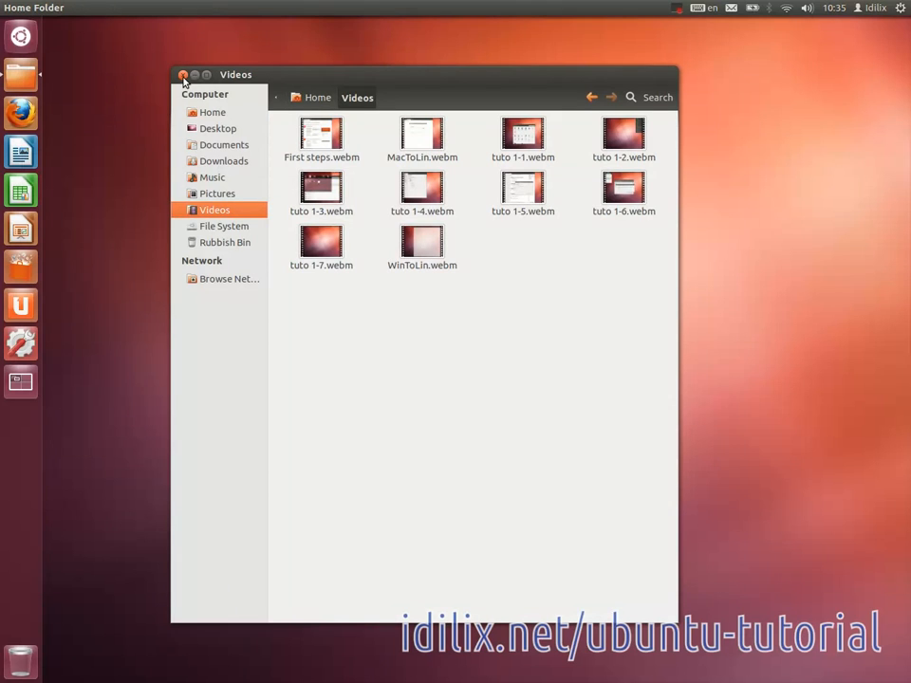
mouse_move(228, 80)
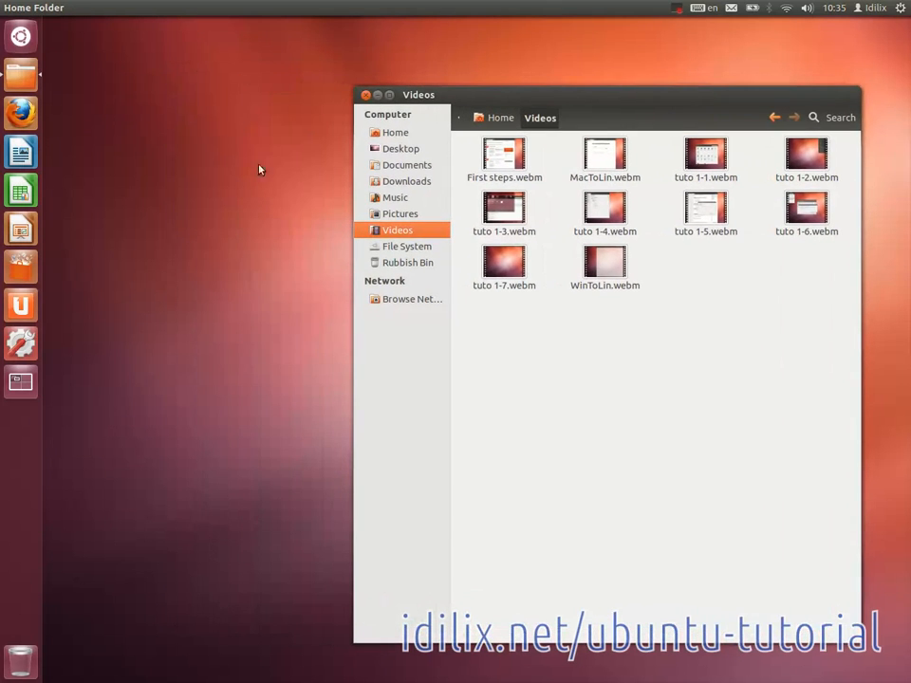
Search the Dash applications for the Totem movie player
left_click(21, 37)
type("tote")
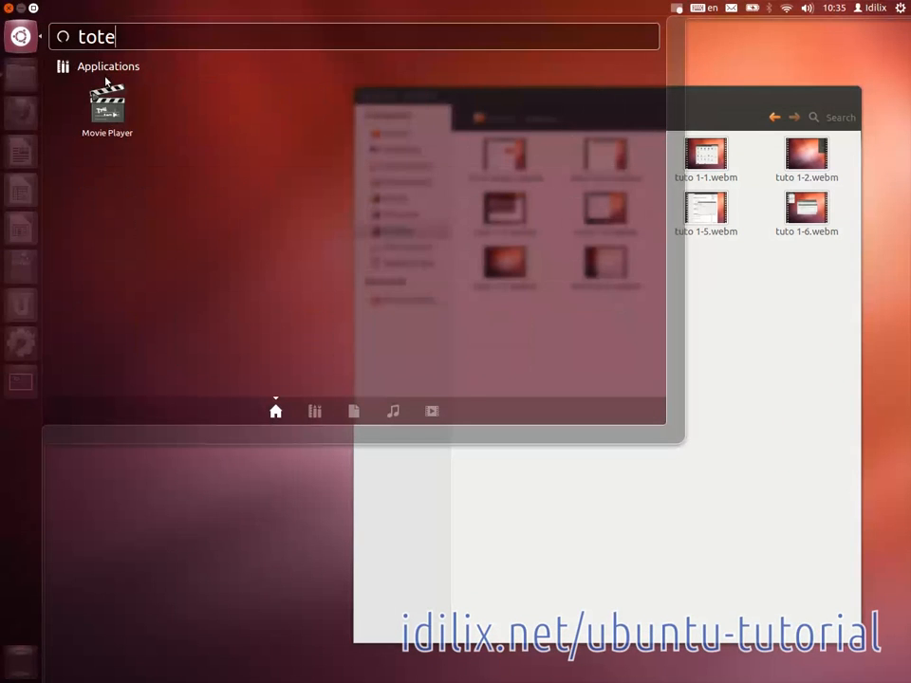
type("m")
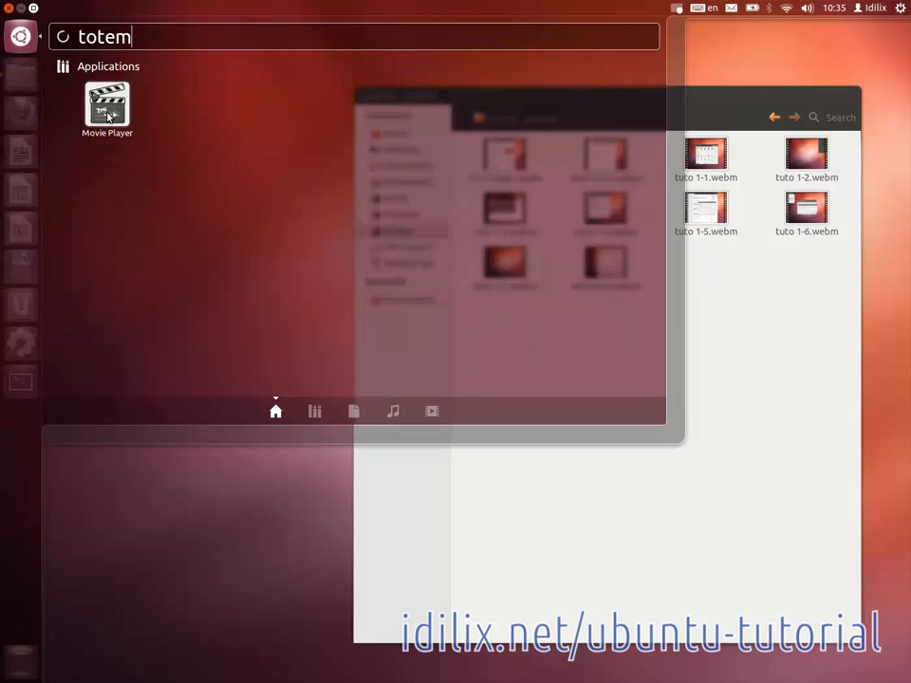
Launch Movie Player and choose First steps.webm in its Open dialog
left_click(107, 105)
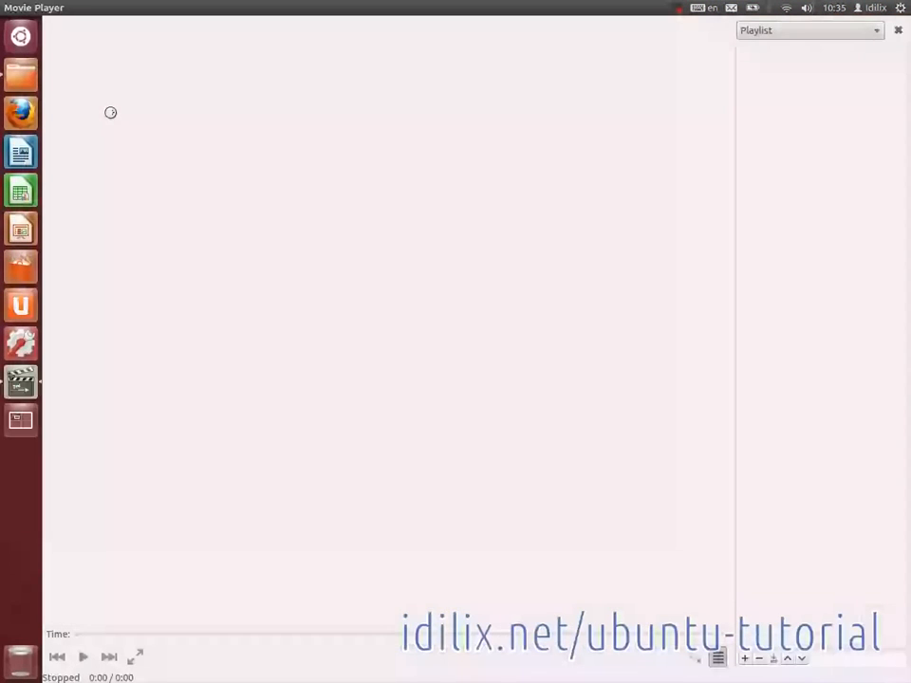
left_click(59, 8)
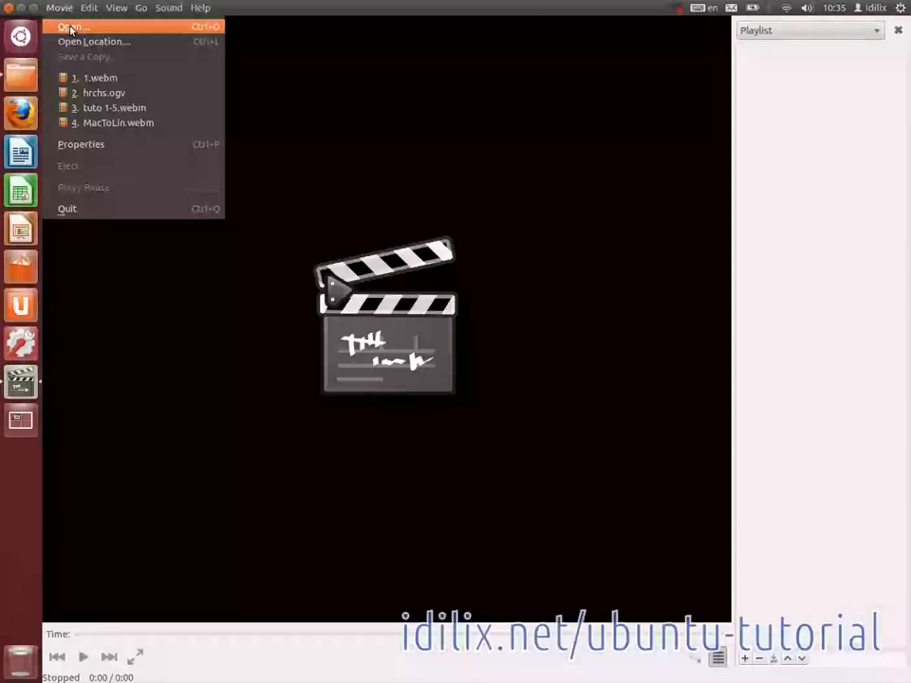
left_click(72, 27)
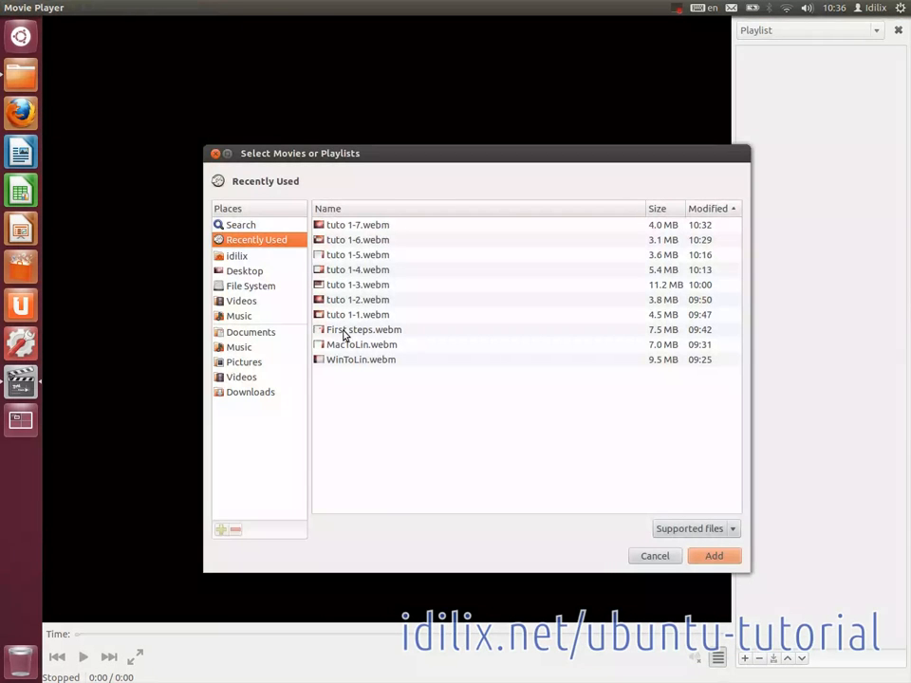
left_click(364, 330)
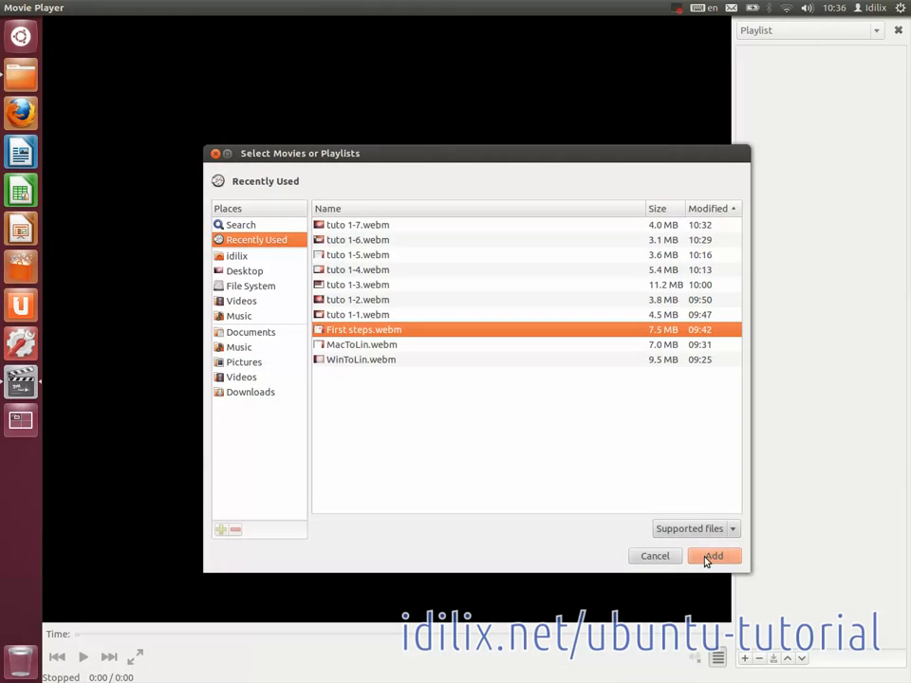
mouse_move(679, 560)
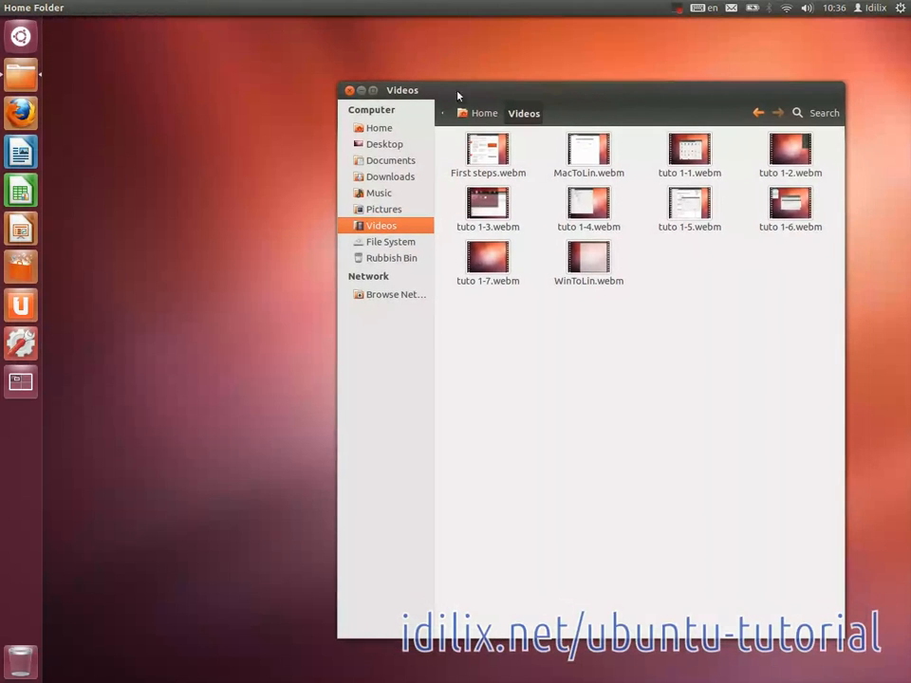
Close the Nautilus Videos window, leaving the desktop empty
left_click(349, 91)
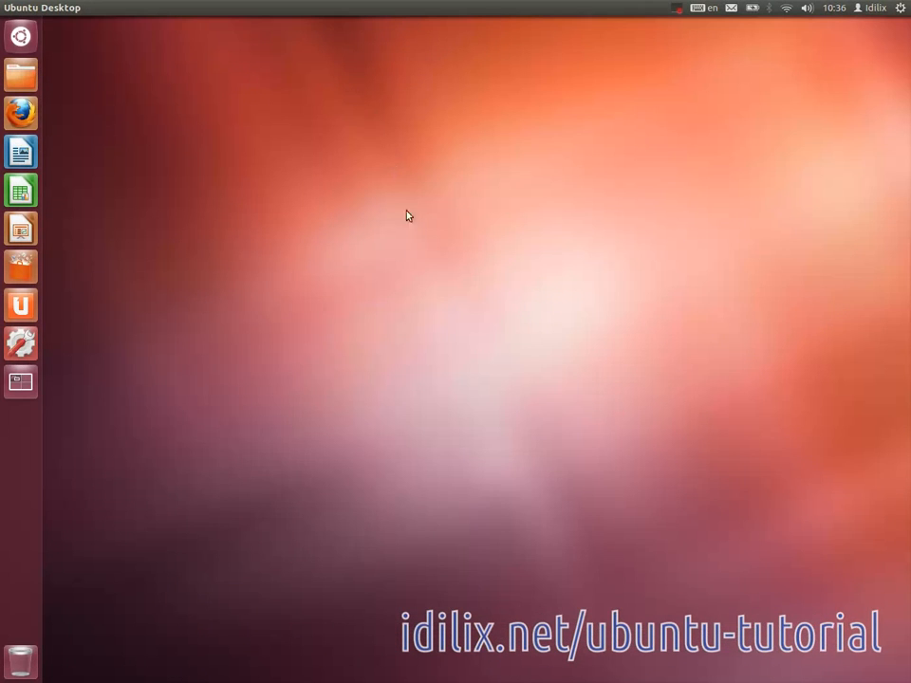
mouse_move(486, 369)
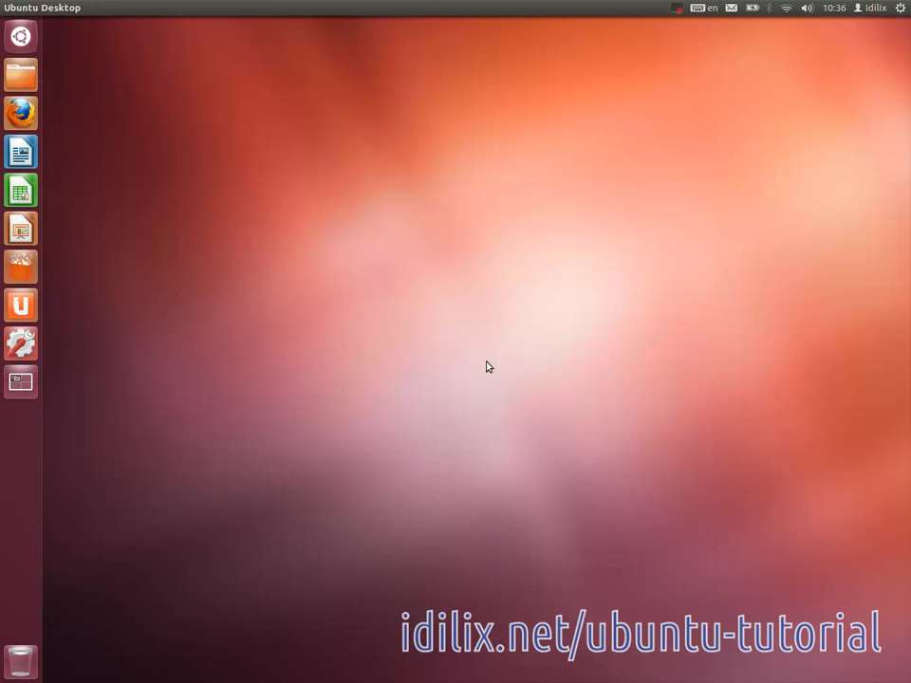
mouse_move(450, 345)
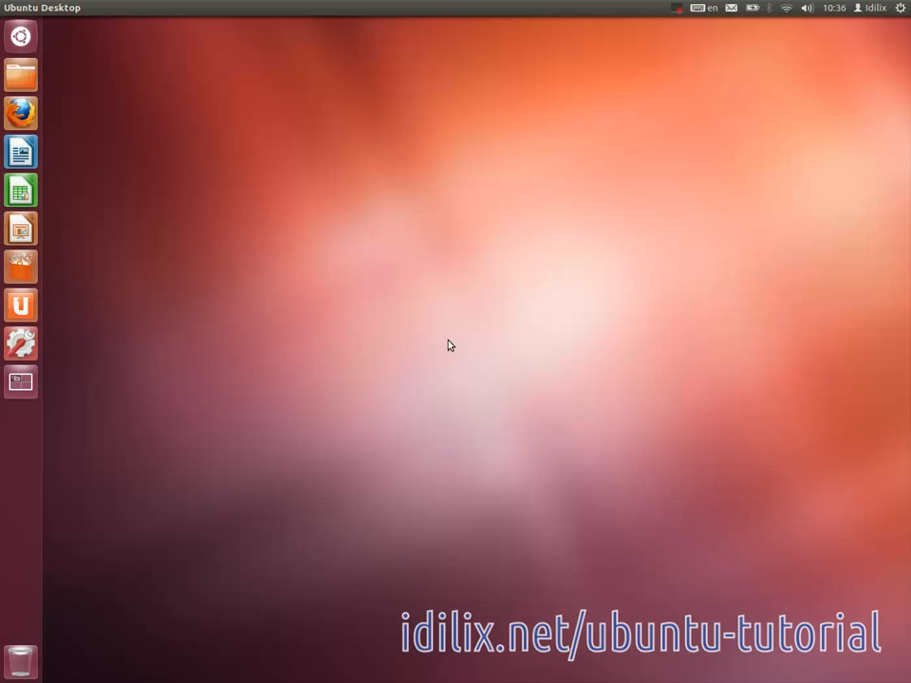
mouse_move(368, 306)
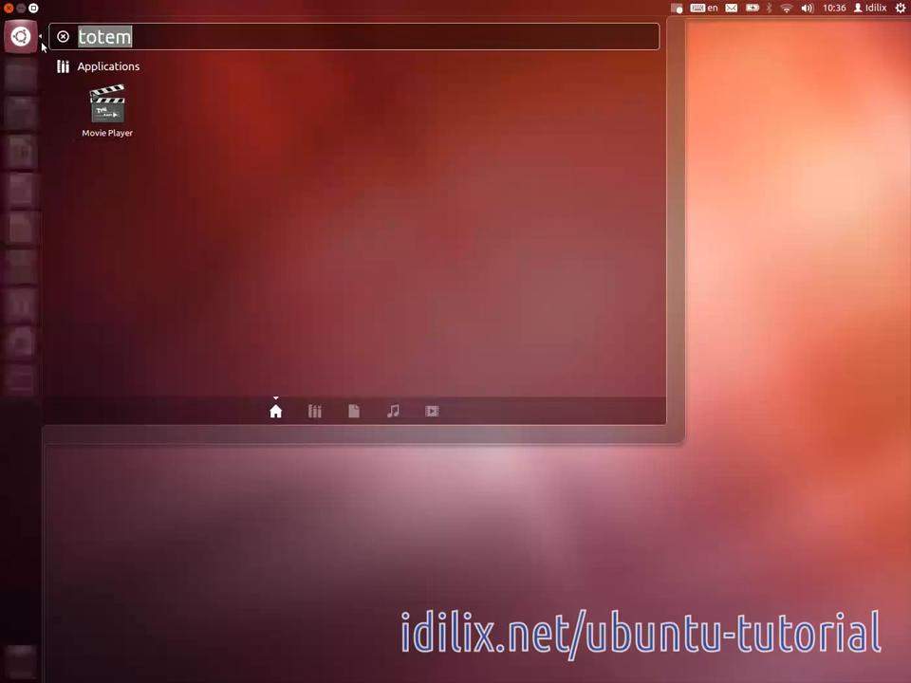
Search the Dash for 'vl' to list VLC media player under Applications
type("vl")
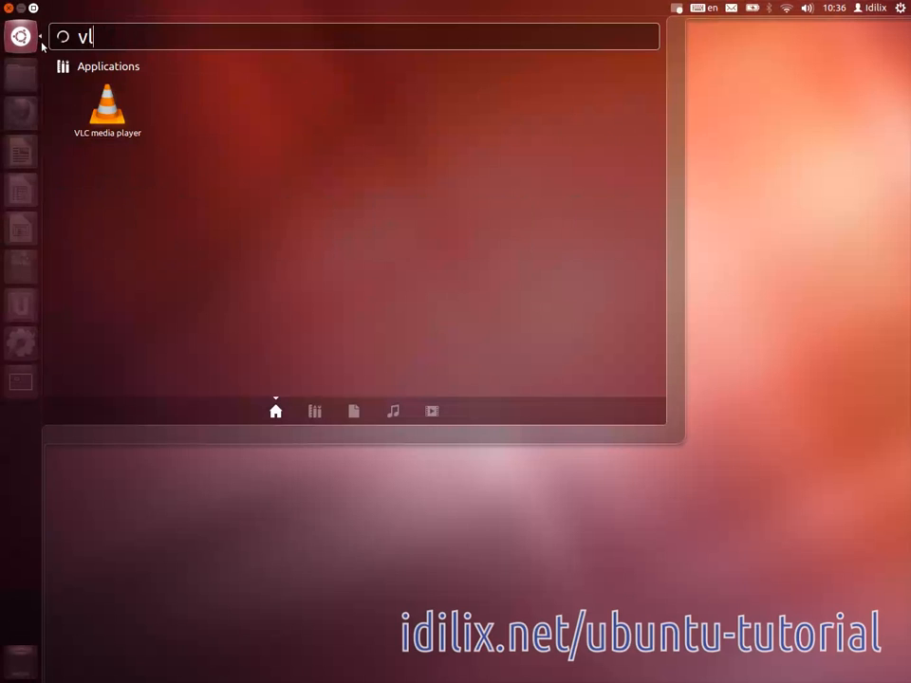